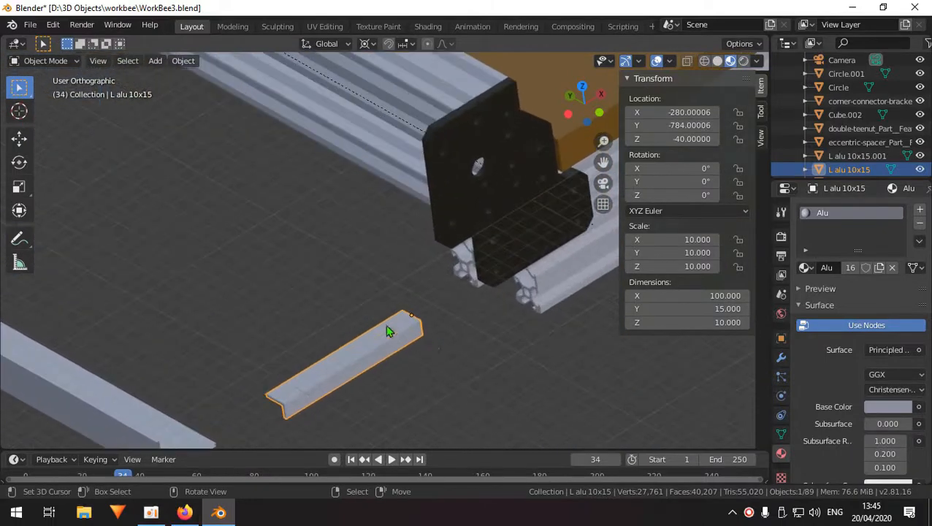
# - Add a small cylinder inside the L alu 10x15 mesh and recalculate normals
pyautogui.moveTo(387, 331); pyautogui.dragTo(391, 353)
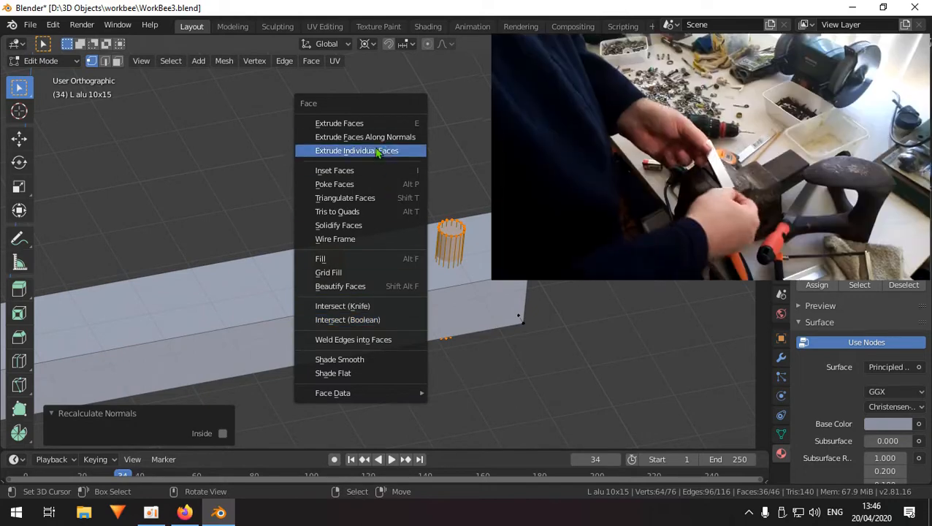
# - Extrude the selected rail faces individually with Extrude Individual Faces
pyautogui.click(347, 319)
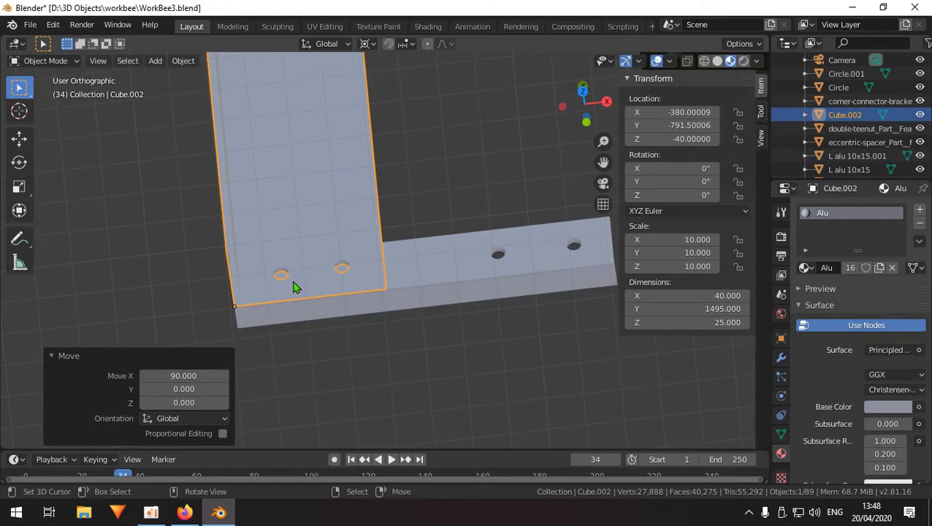
pyautogui.moveTo(404, 322)
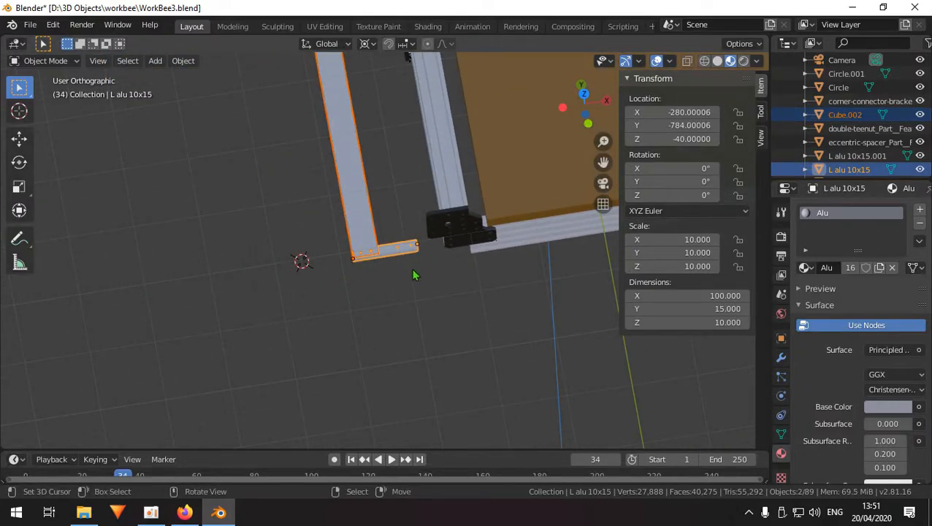
# - Duplicate L alu 10x15, mirror it on Y and move it to Y 696
pyautogui.moveTo(417, 274); pyautogui.dragTo(391, 332)
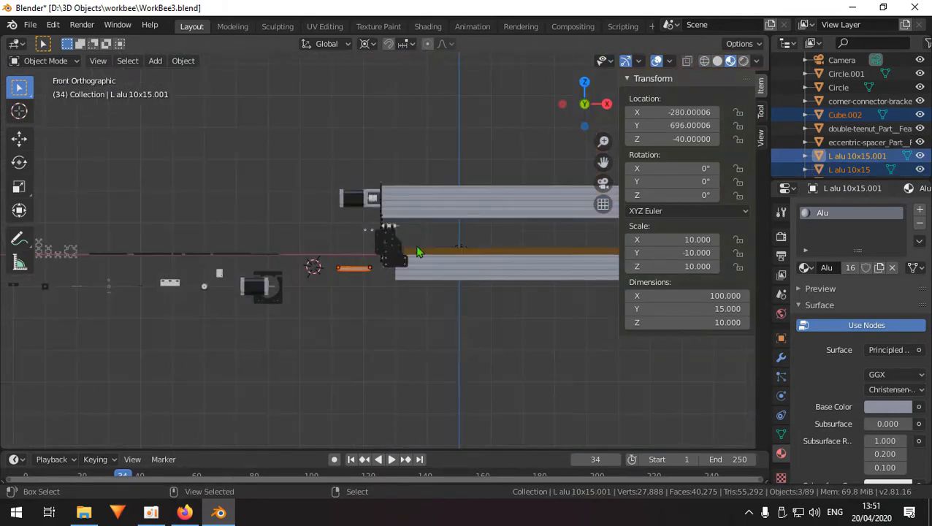
pyautogui.press('g')
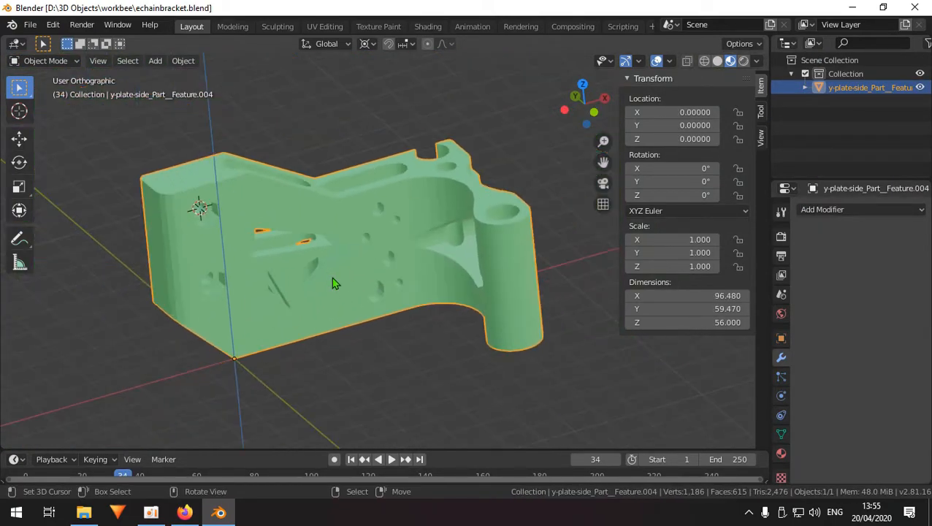
# - Orbit around the green bracket part, including a top view of its outline
pyautogui.moveTo(336, 284); pyautogui.dragTo(310, 289)
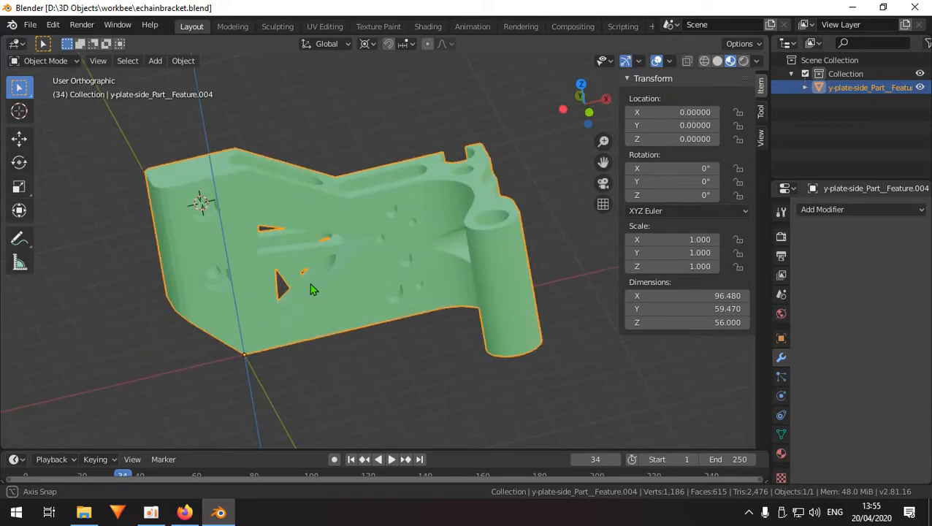
pyautogui.moveTo(310, 290); pyautogui.dragTo(406, 332)
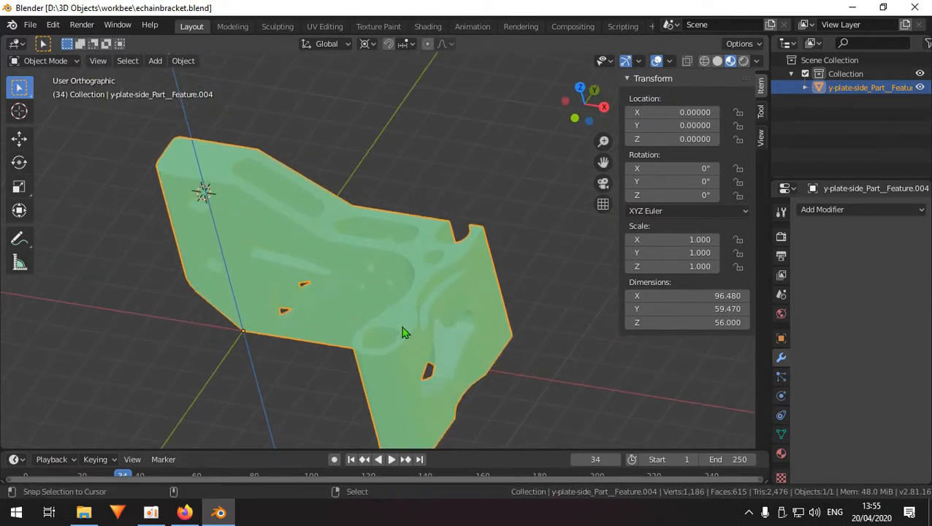
pyautogui.moveTo(402, 329); pyautogui.dragTo(394, 317)
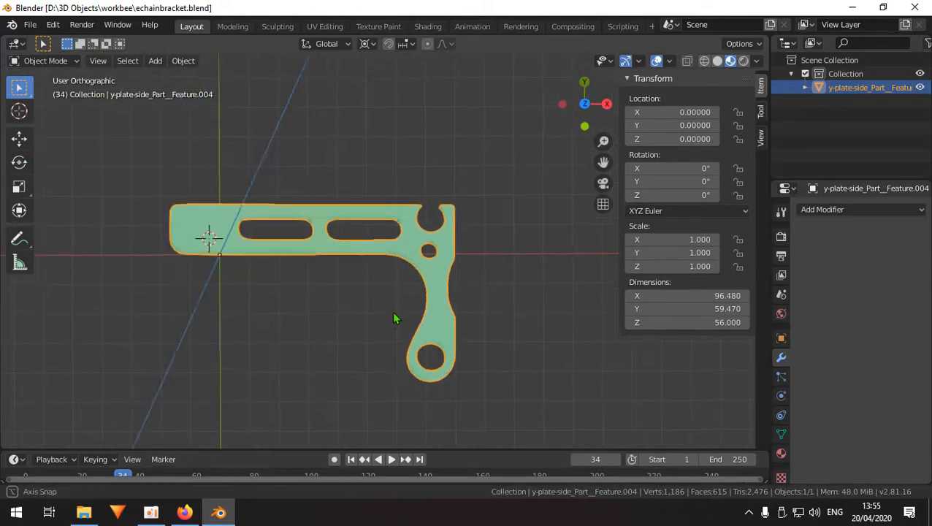
pyautogui.moveTo(394, 318); pyautogui.dragTo(285, 268)
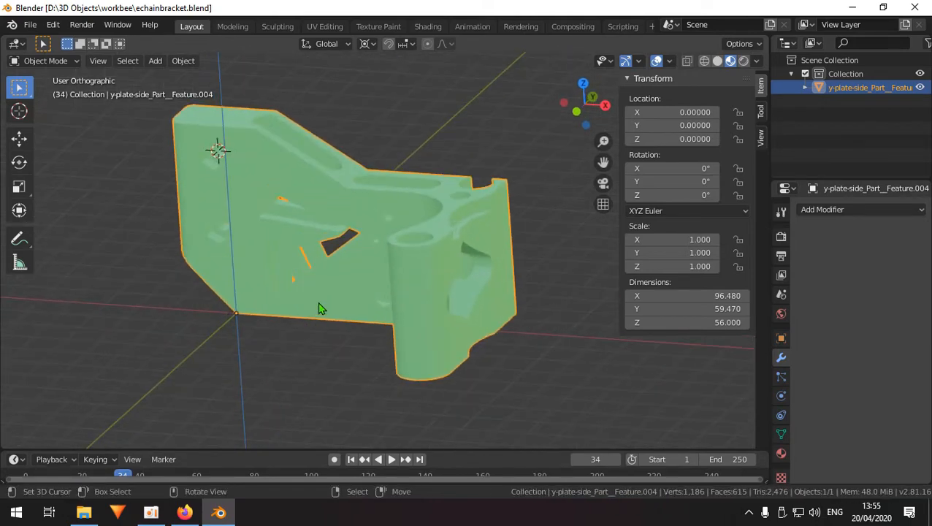
pyautogui.moveTo(345, 284)
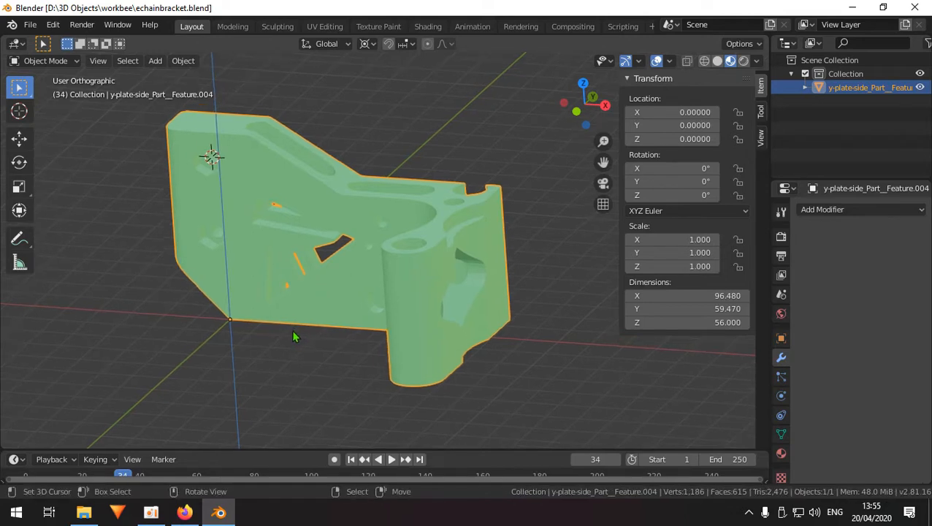
pyautogui.moveTo(294, 322)
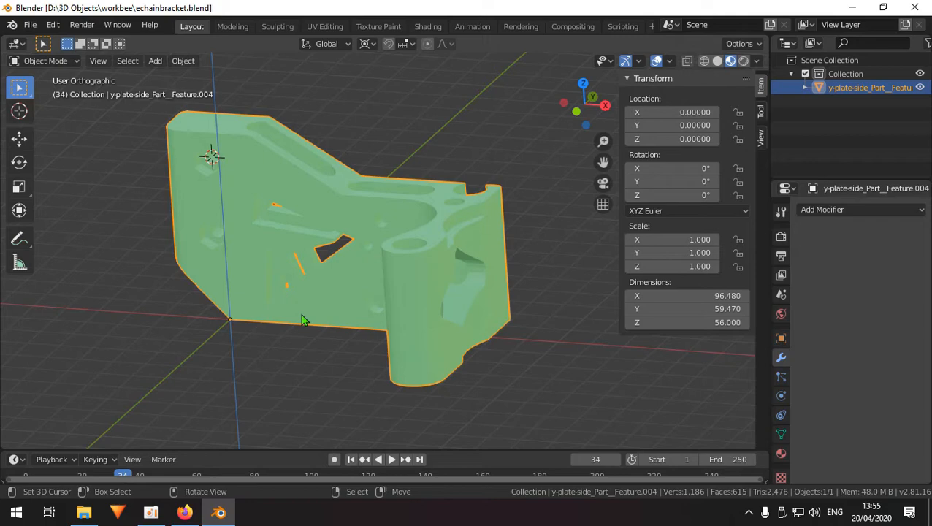
pyautogui.moveTo(263, 248)
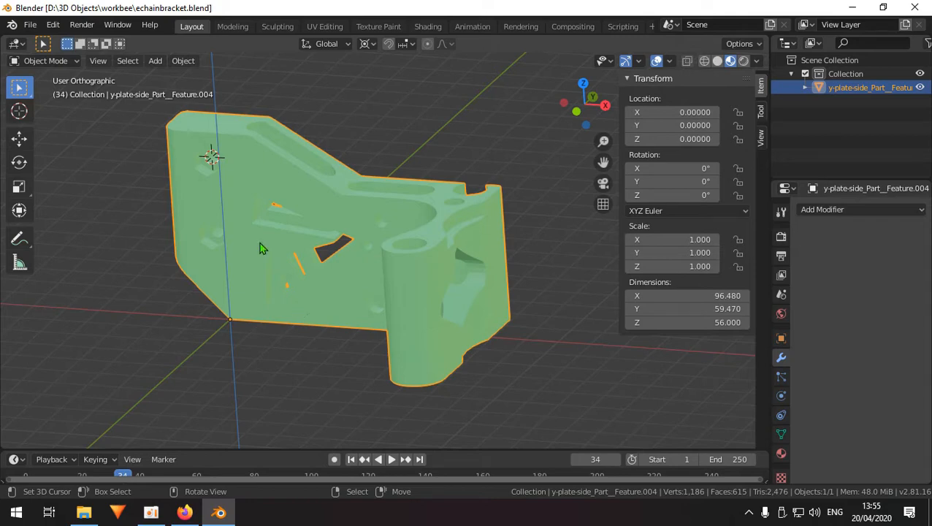
pyautogui.moveTo(276, 302)
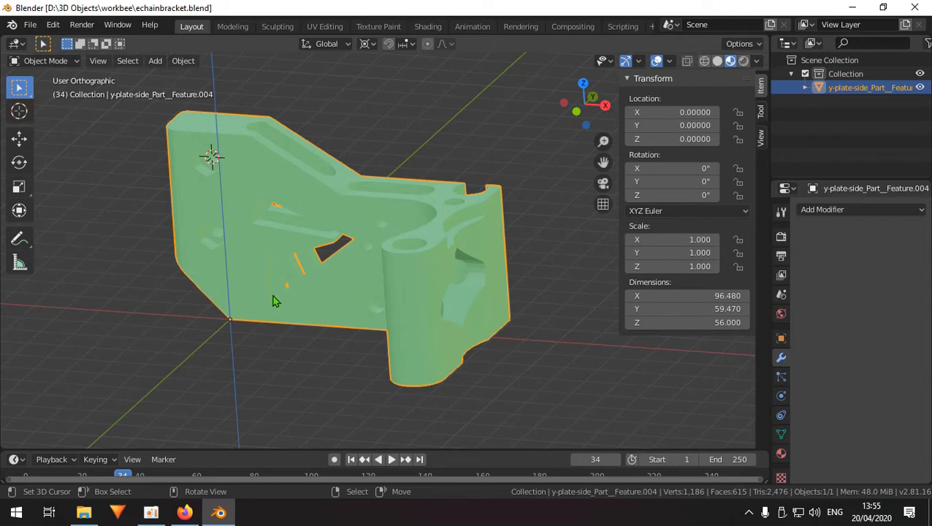
pyautogui.moveTo(265, 311)
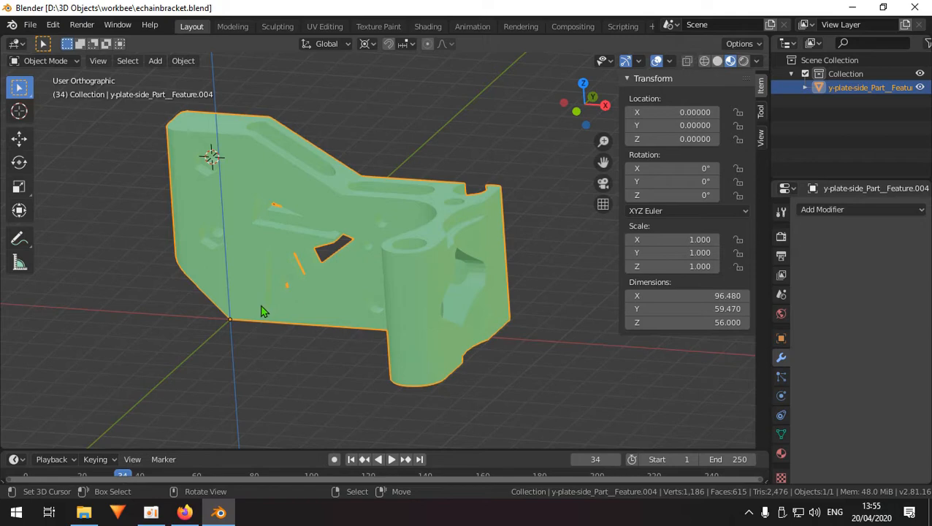